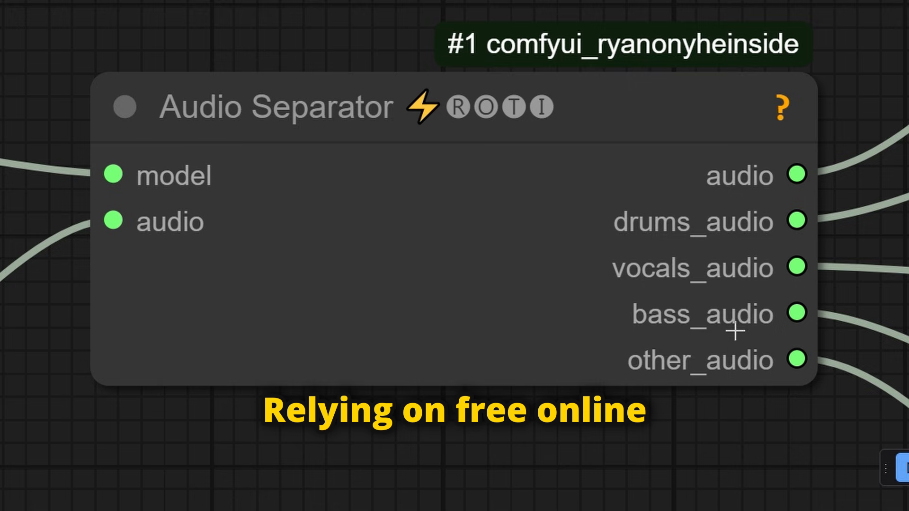
{"action": "mouse_move", "coordinate": [253, 238]}
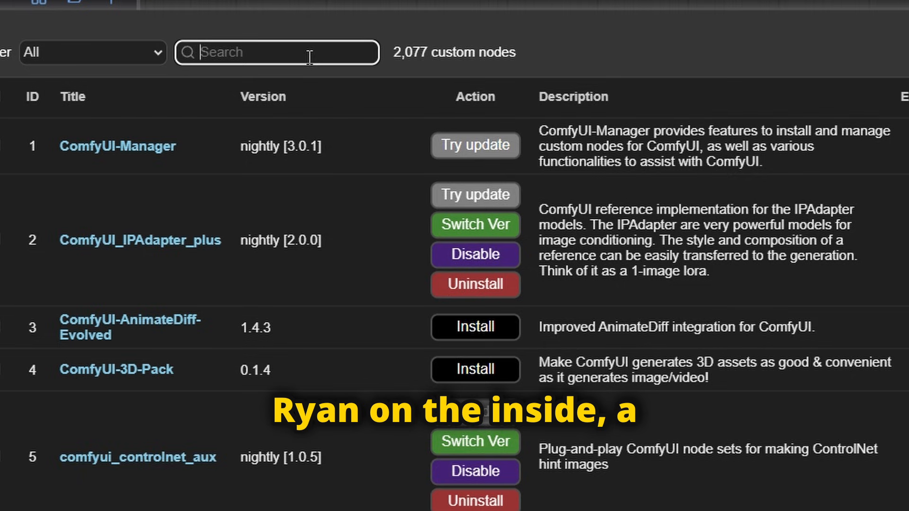
- Search the Custom Nodes Manager for 'ryan'
{"action": "type", "text": "ryan"}
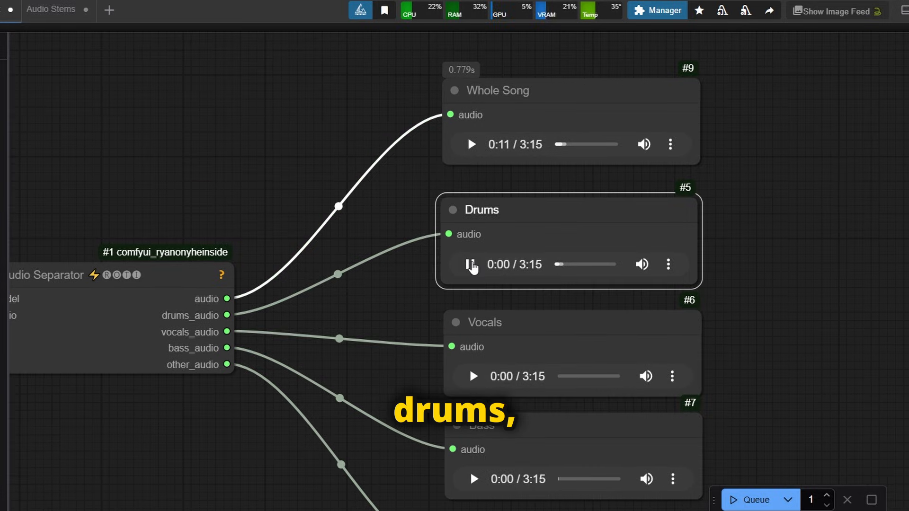
- Play the drums stem, then the other instruments stem, then resume the whole song
{"action": "left_click", "coordinate": [471, 264]}
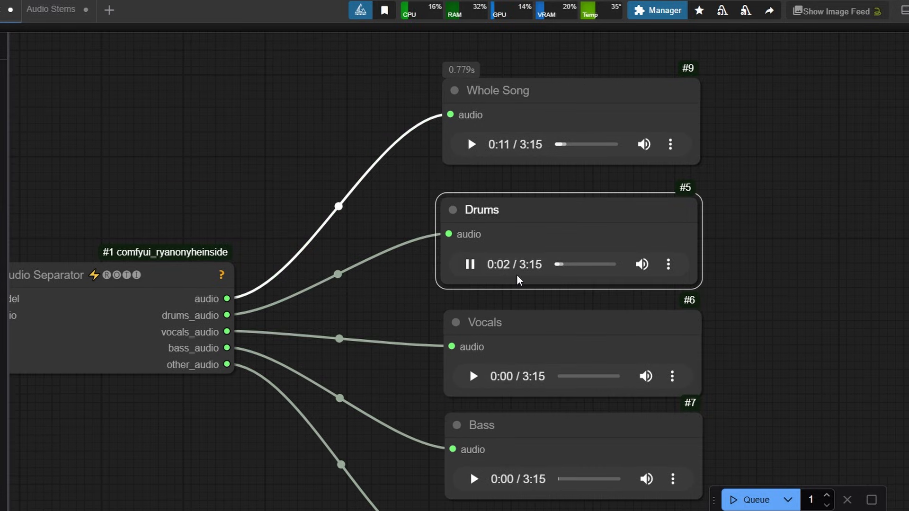
{"action": "scroll", "scroll_direction": "down", "scroll_amount": 3}
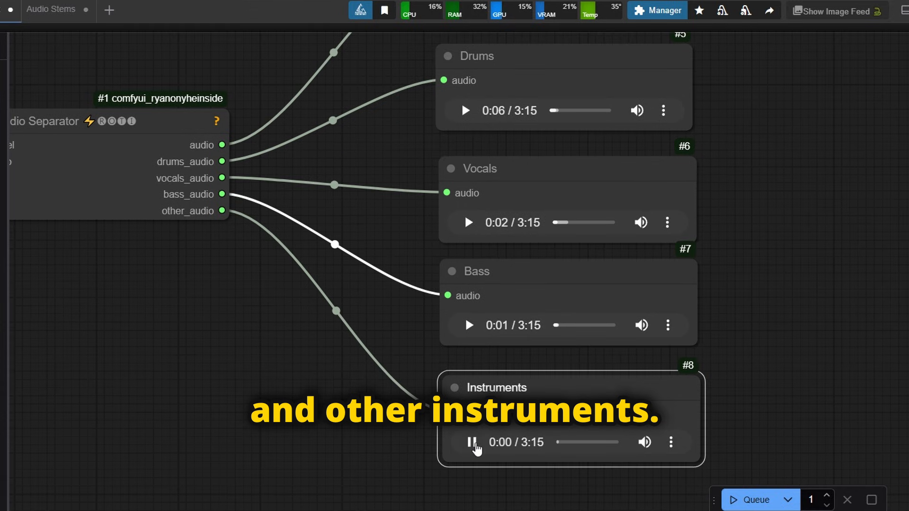
{"action": "left_click", "coordinate": [470, 442]}
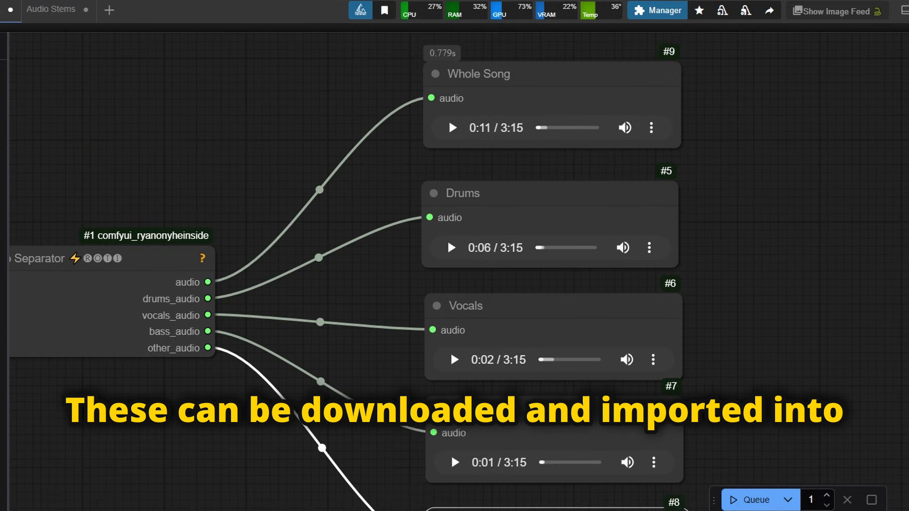
{"action": "left_click", "coordinate": [451, 127]}
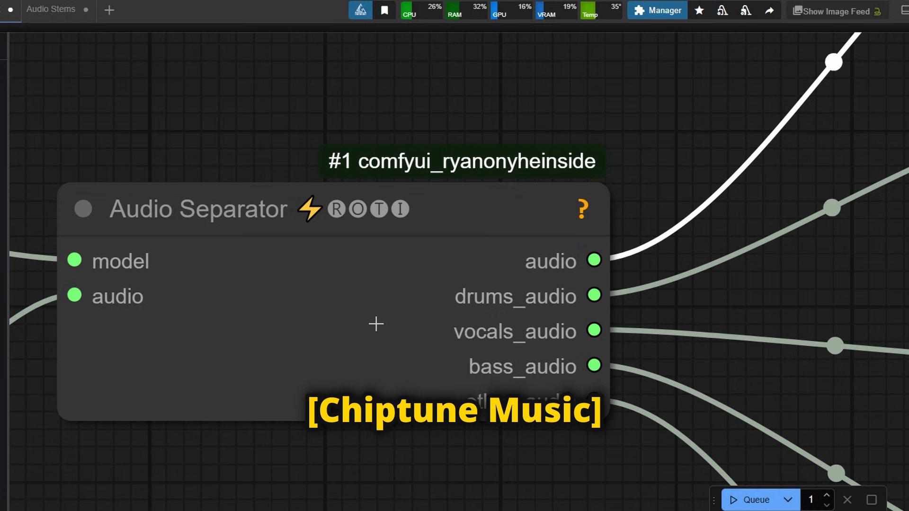
- Zoom out the canvas to show the full stem-separation workflow
{"action": "scroll", "scroll_direction": "down", "scroll_amount": 3}
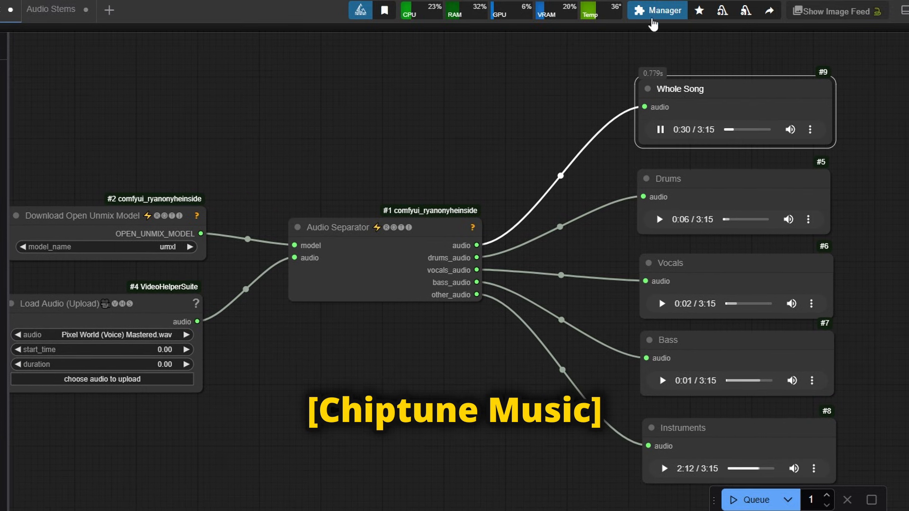
{"action": "mouse_move", "coordinate": [656, 10]}
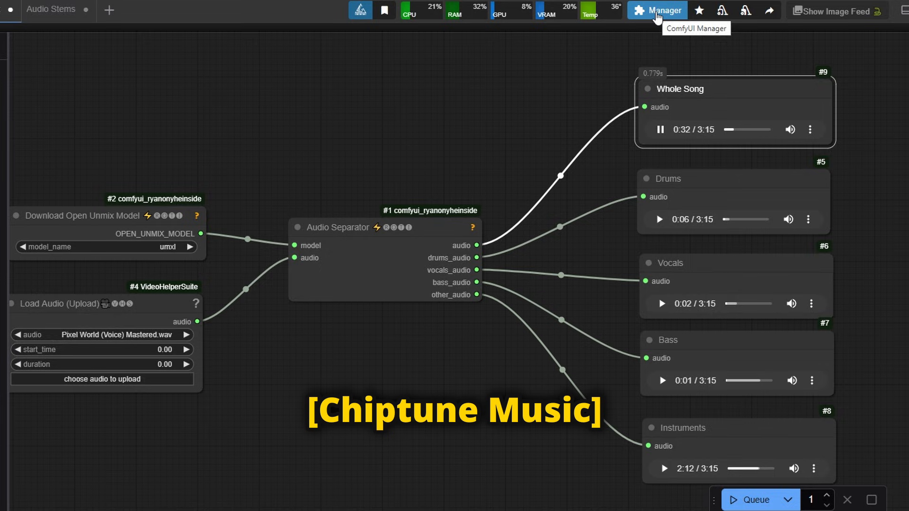
- Open the Manager's custom node list and search 'ryan', showing 11 packs
{"action": "left_click", "coordinate": [656, 10]}
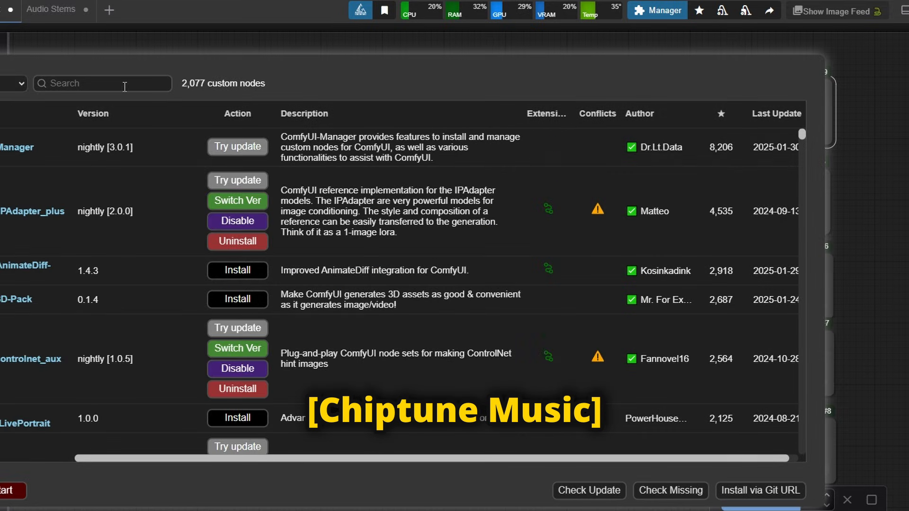
{"action": "type", "text": "ryan"}
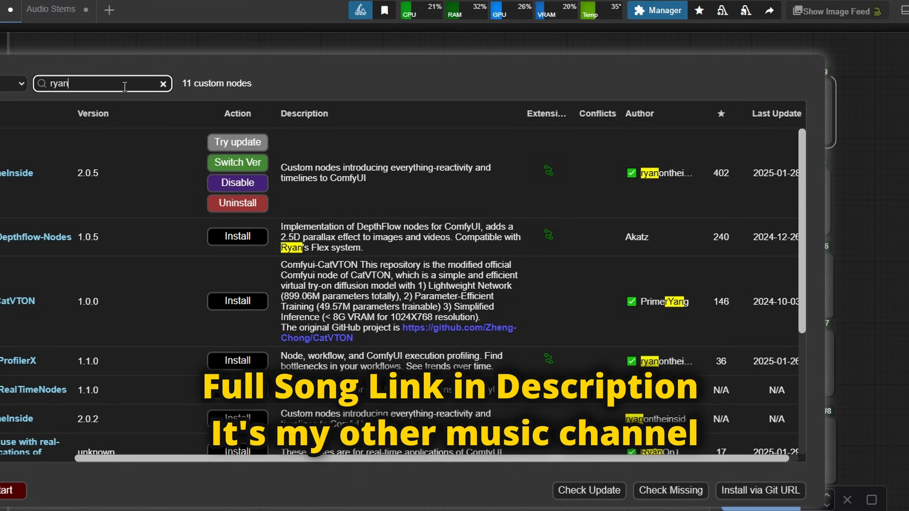